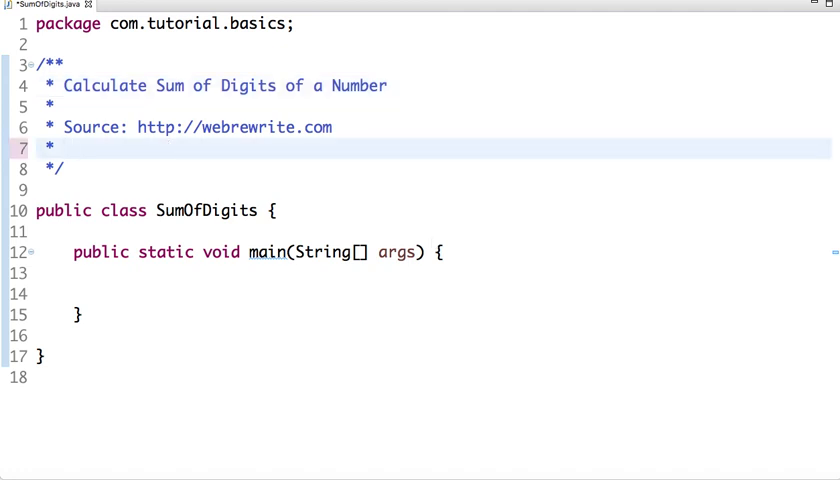
# - Write the worked examples '256 = 2 + 5 + 6 = 13' and '15 = 1 + 5 = 6' in the class comment
pyautogui.write('2')
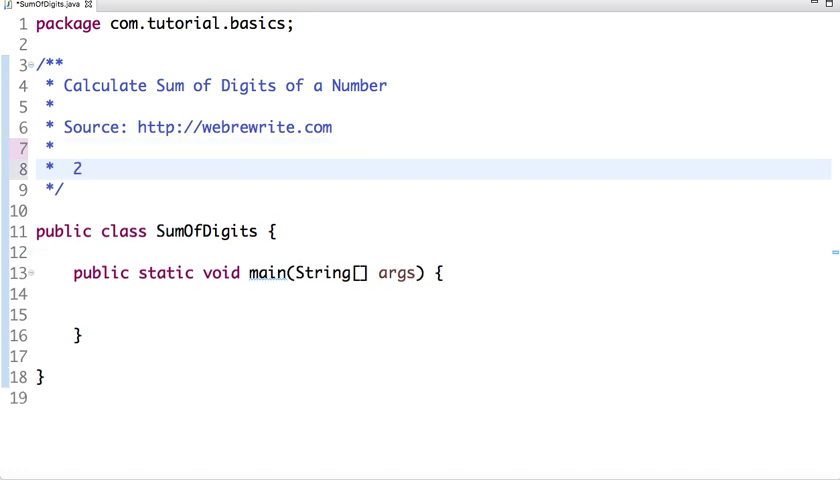
pyautogui.write('56 =')
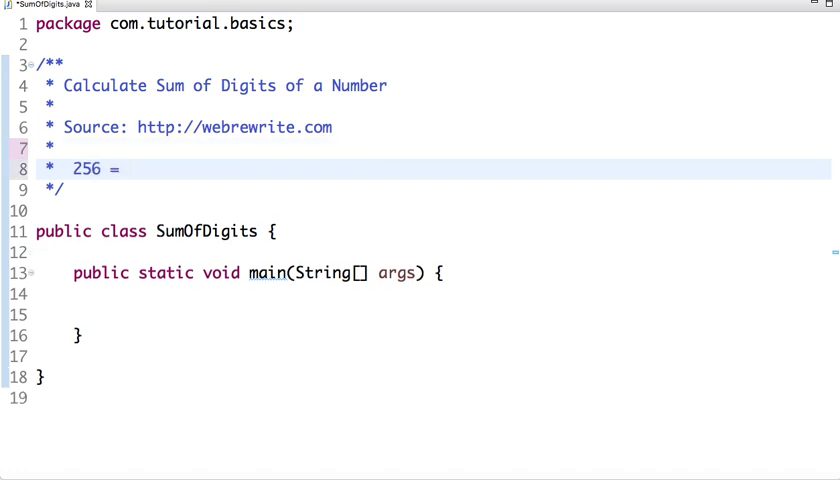
pyautogui.write('2 + 5 + 6 =')
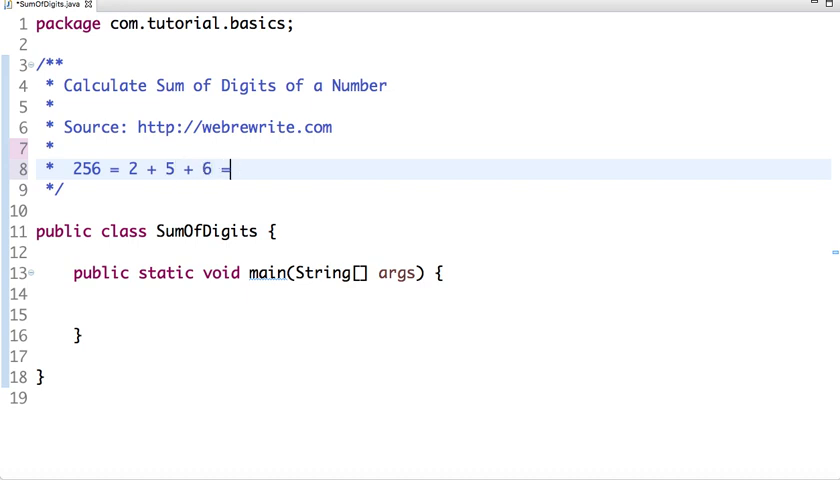
pyautogui.write('13')
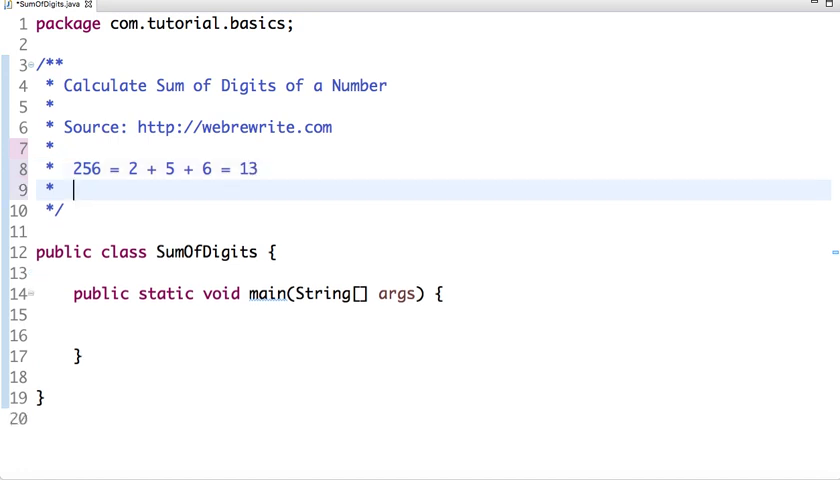
pyautogui.write('15 =')
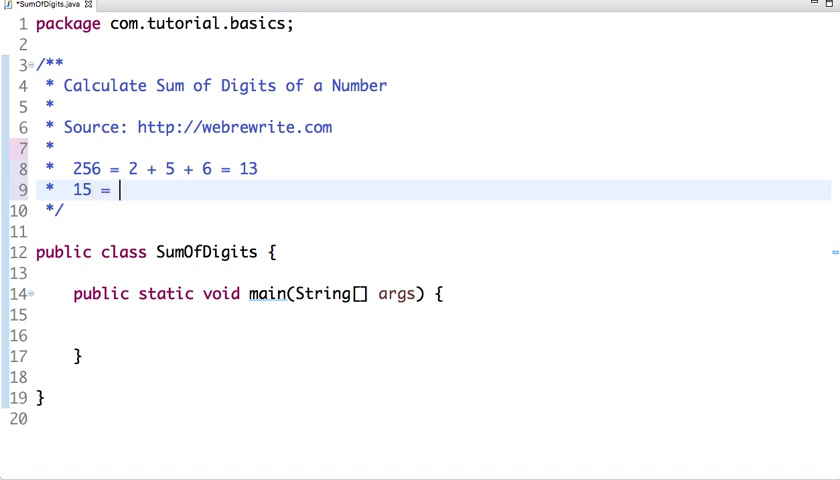
pyautogui.write('1')
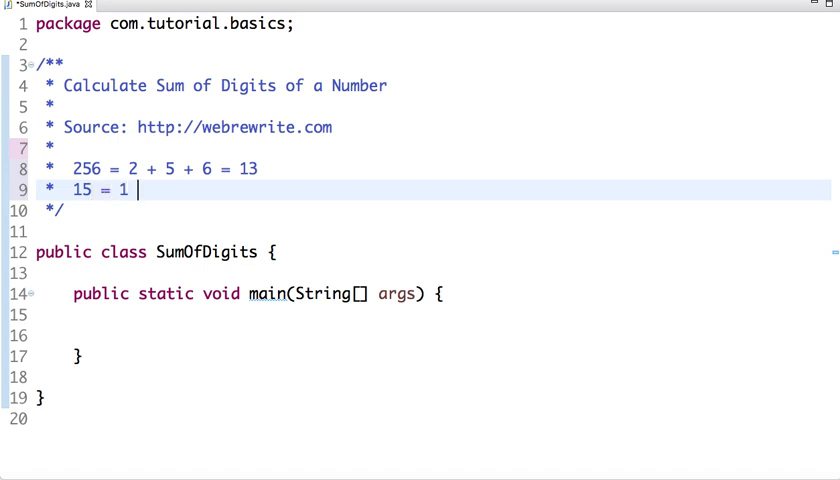
pyautogui.write('+ 5 = 6')
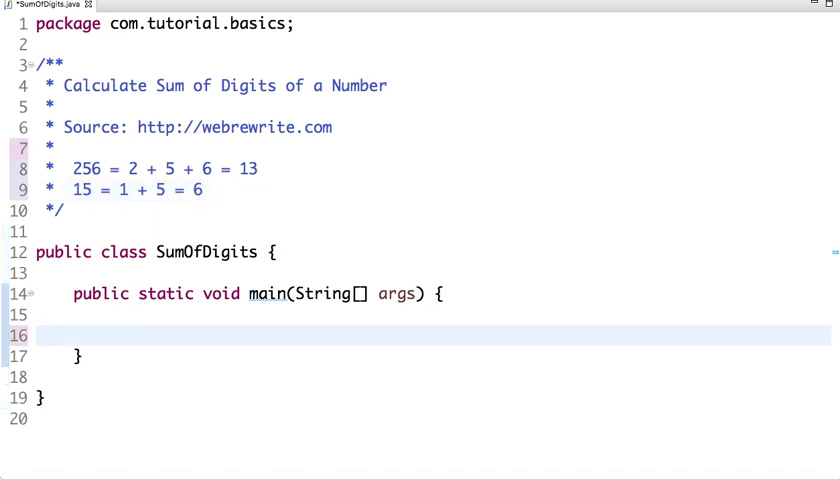
# - Declare int num = 256 and start an empty while(num > 0) { } loop in main
pyautogui.write('i')
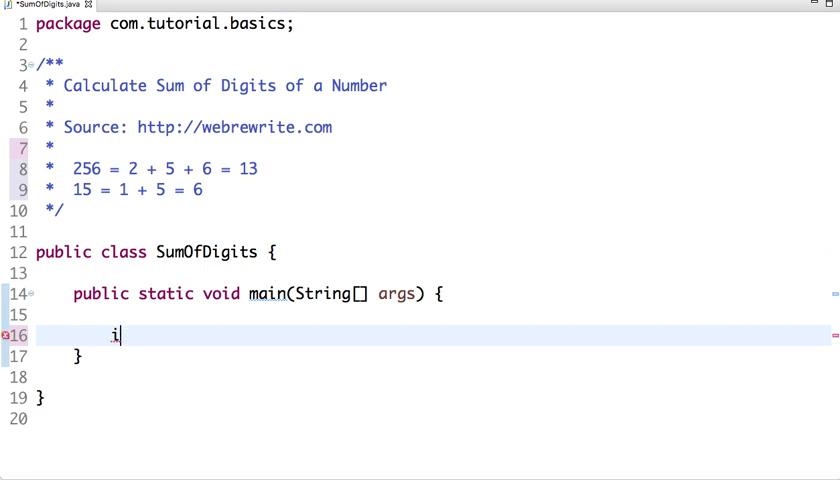
pyautogui.write('nt num =')
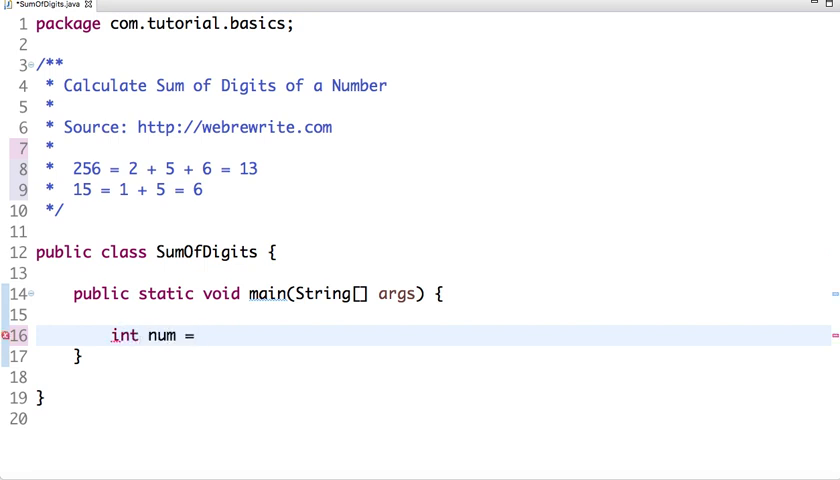
pyautogui.write('256;')
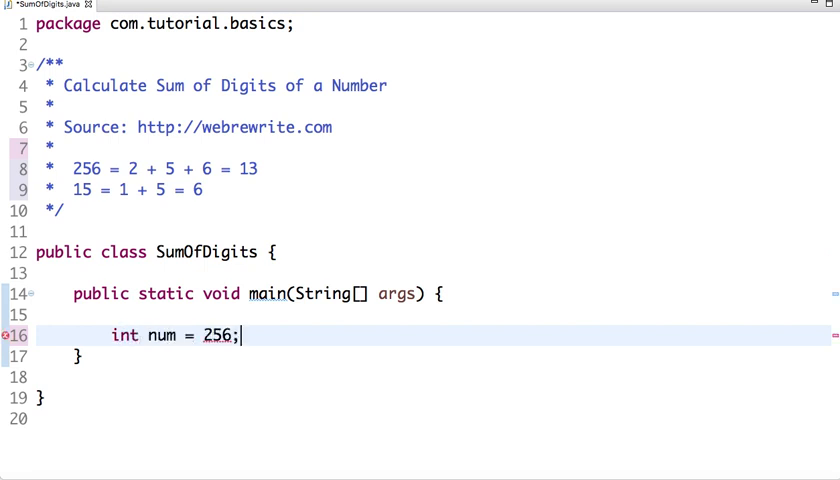
pyautogui.write('whil')
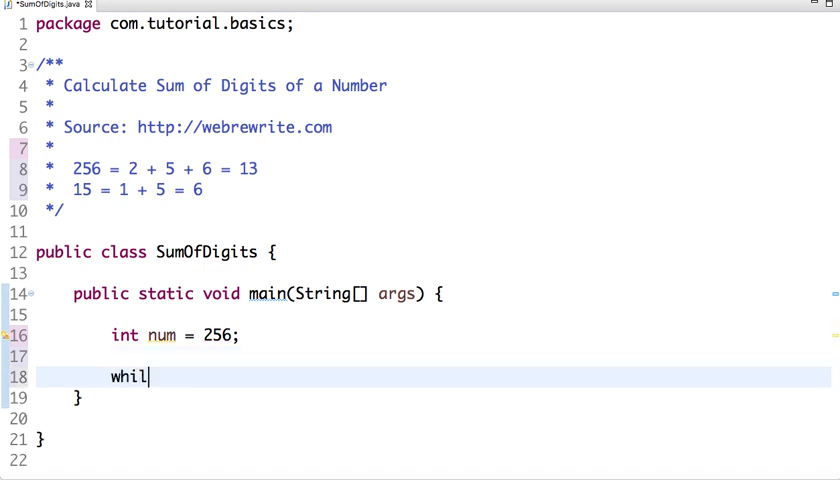
pyautogui.write('e(num )')
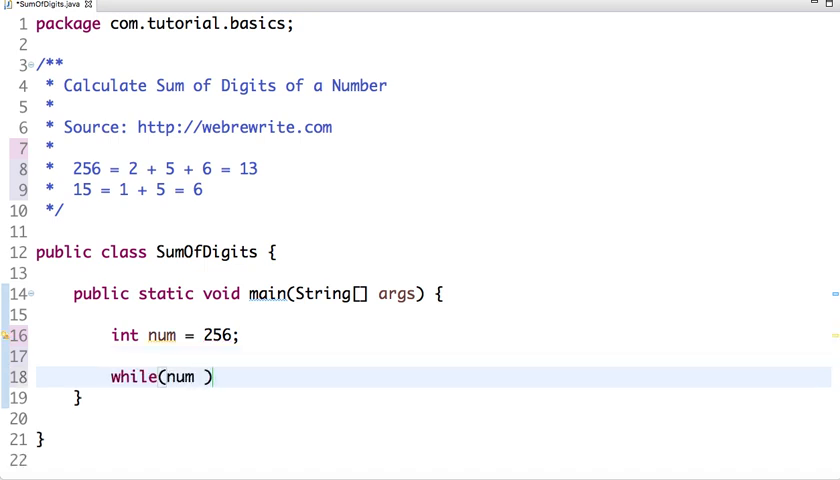
pyautogui.write('> 0')
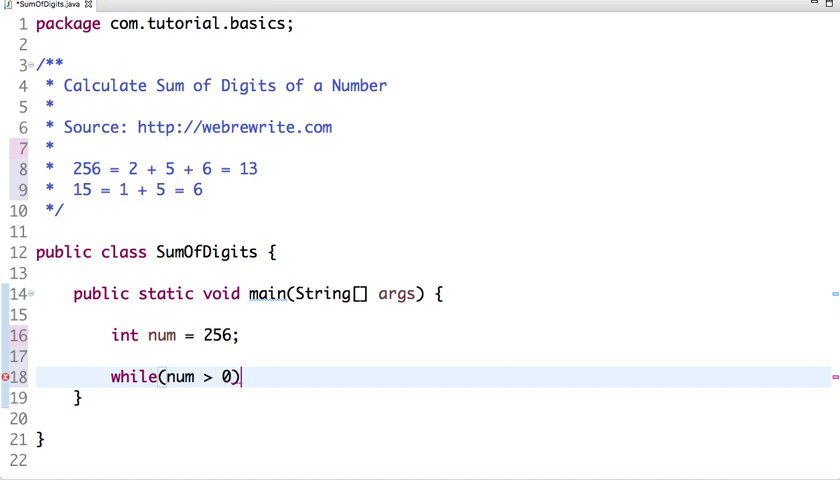
pyautogui.write('{')
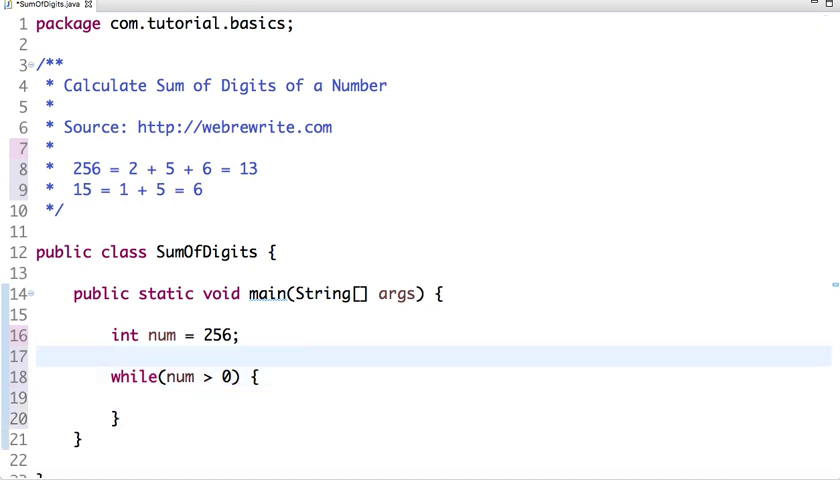
# - Declare int rem = 0 and int sum = 0 before the loop
pyautogui.write('int rem = 0')
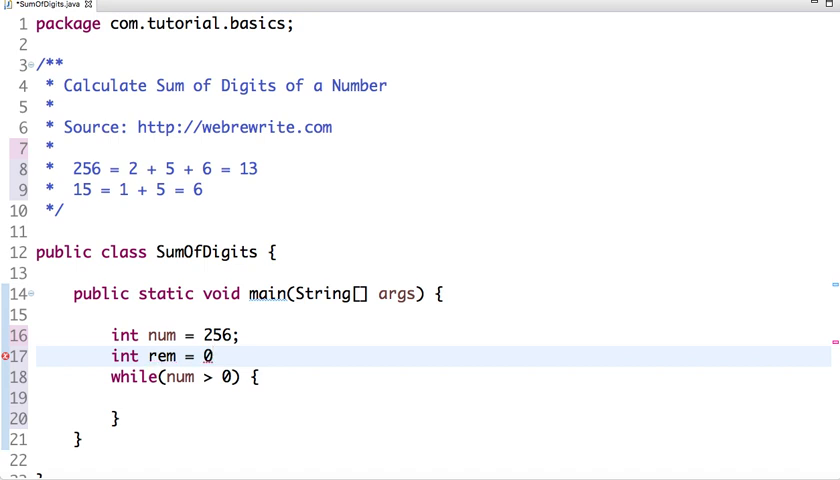
pyautogui.write('int sum')
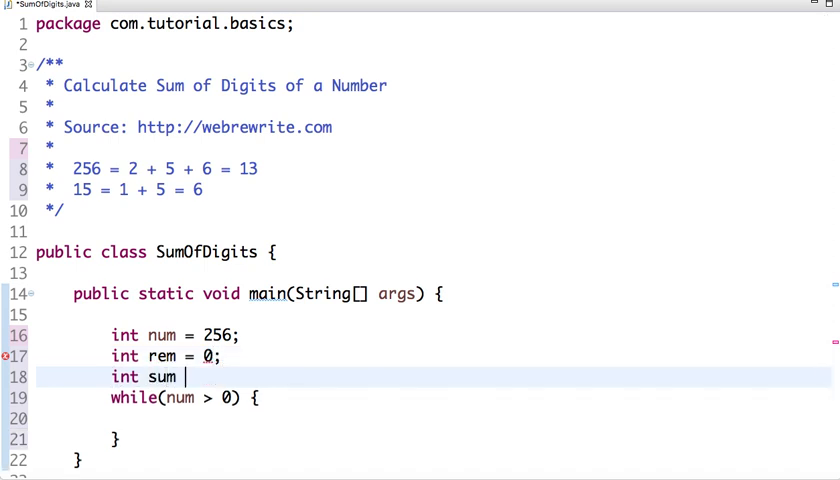
pyautogui.write('= 0;')
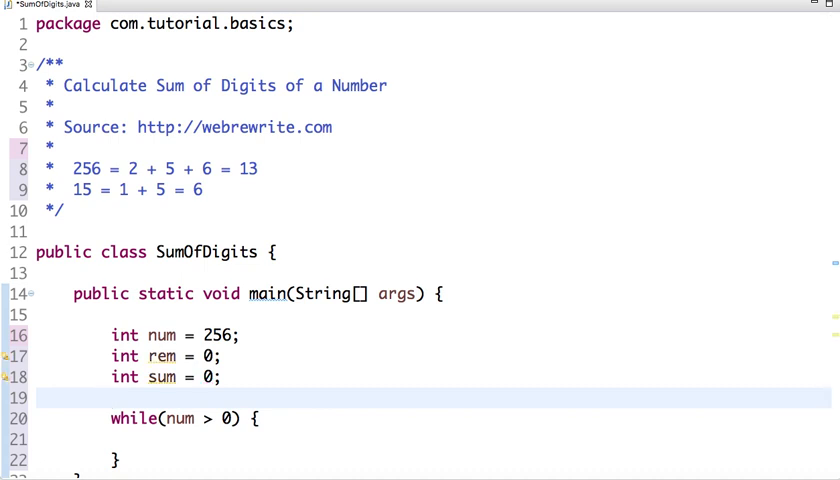
# - Fill the loop body with rem = num % 10; sum = sum + rem; num = num / 10;
pyautogui.scroll(-3)
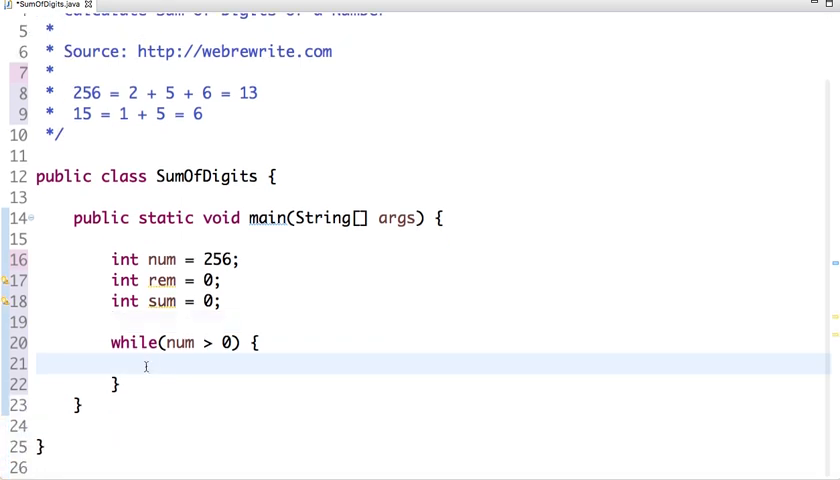
pyautogui.write('rem = su')
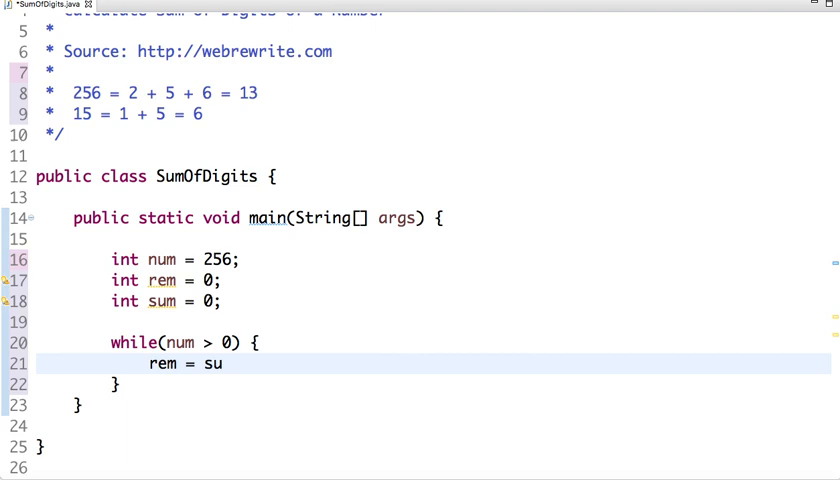
pyautogui.write('num %')
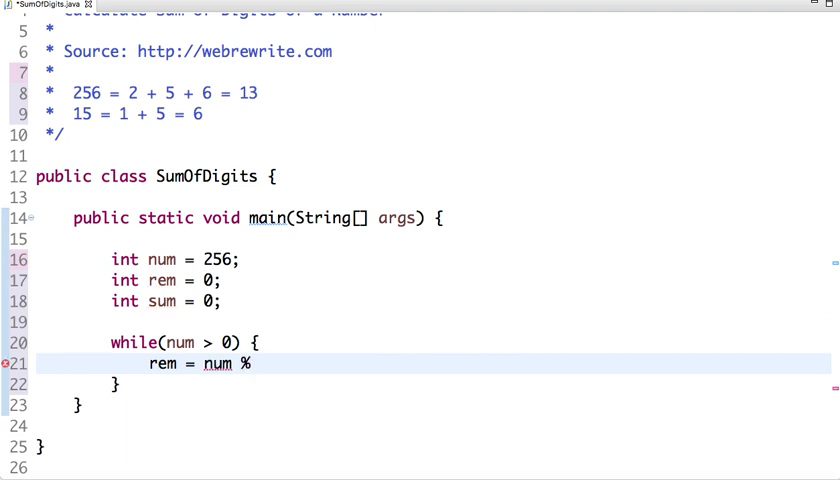
pyautogui.write('10;')
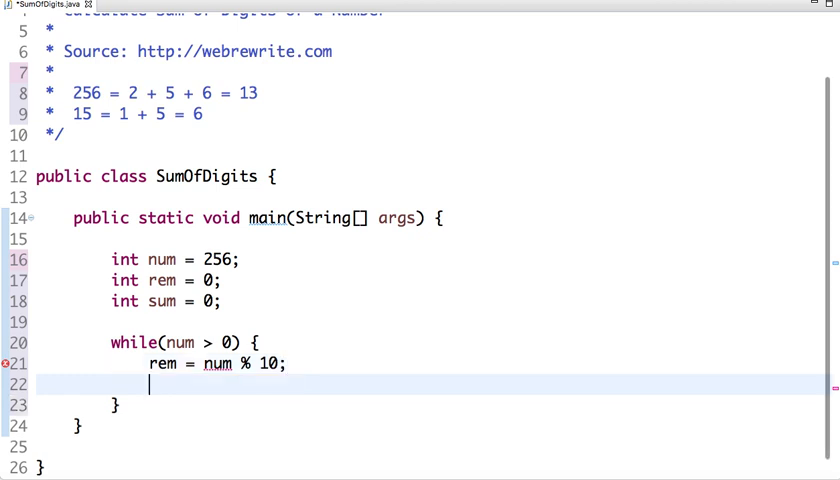
pyautogui.write('sum =')
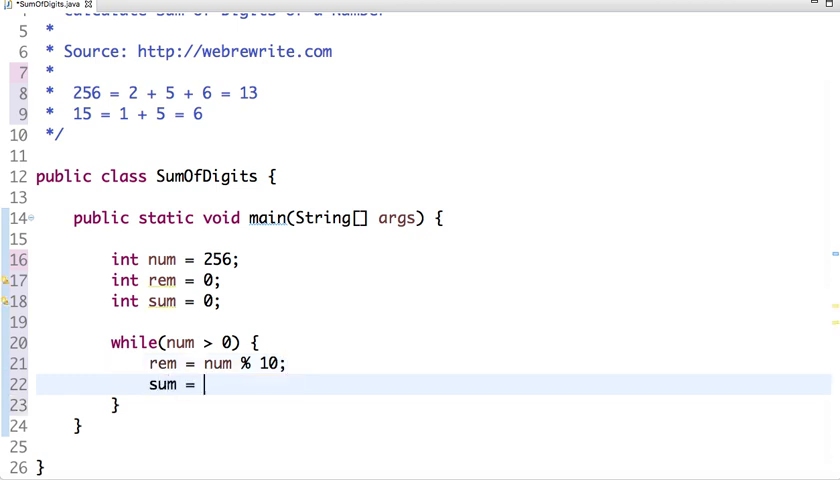
pyautogui.write('sum + rem;')
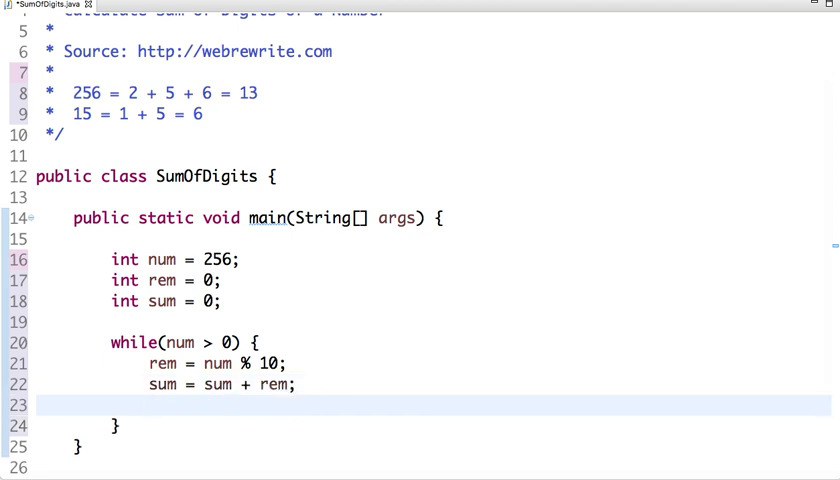
pyautogui.write('num =')
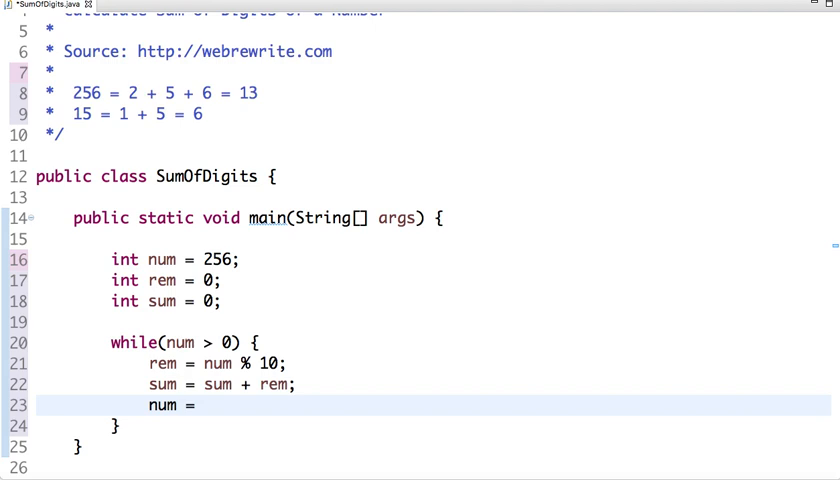
pyautogui.write('num / 1')
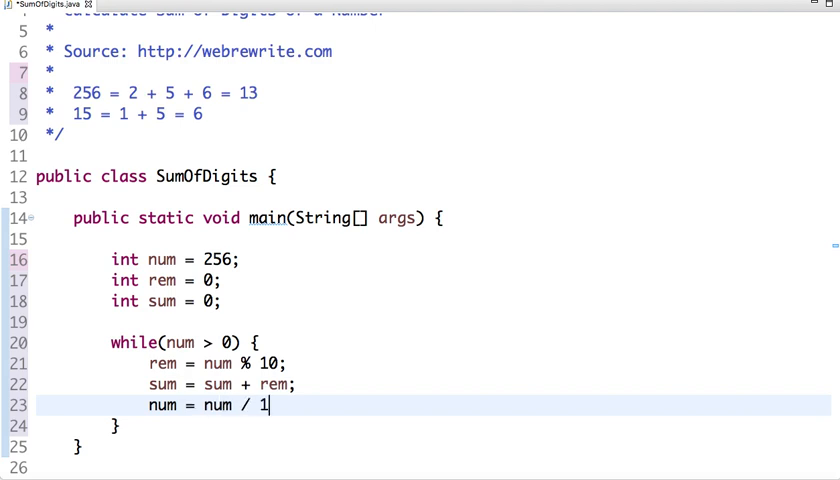
pyautogui.write('0;')
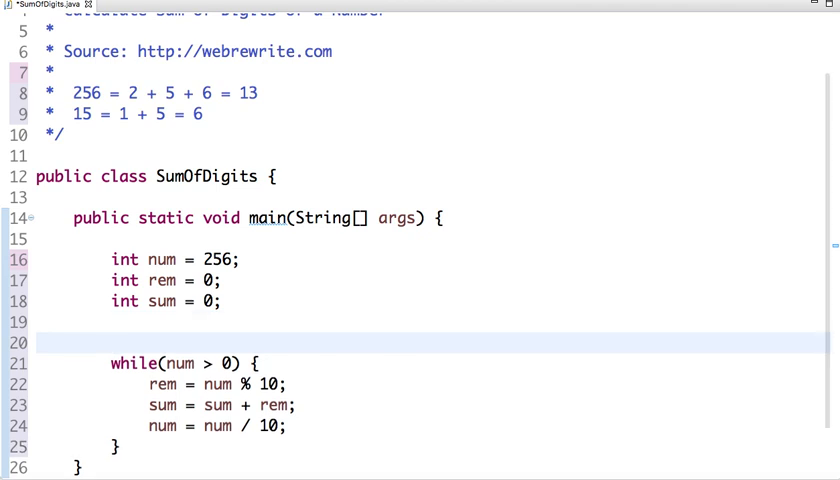
# - Add the comment '//num = 256' above the while loop
pyautogui.write('//')
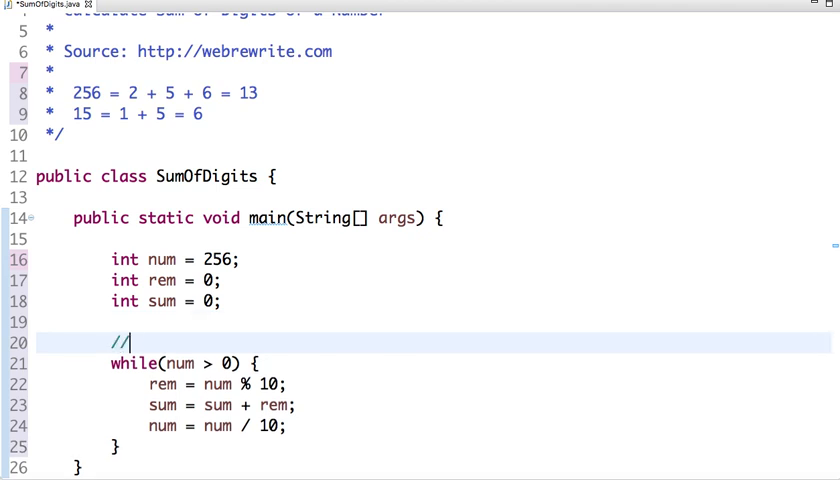
pyautogui.write('256')
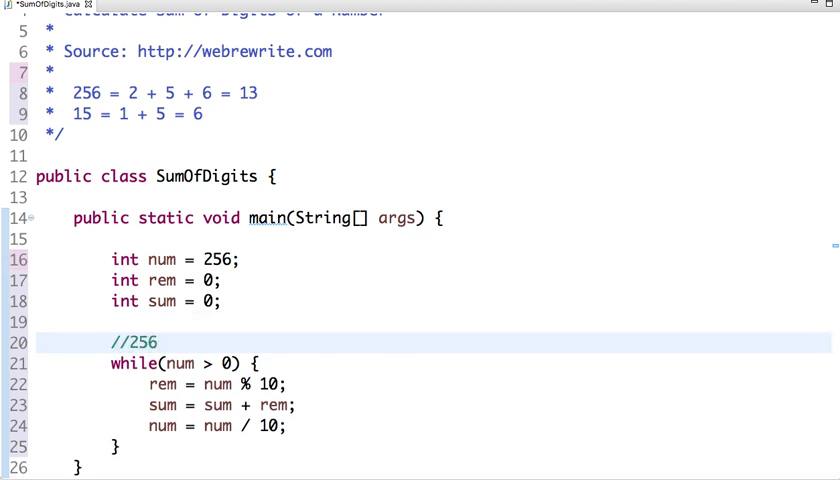
pyautogui.click(132, 342)
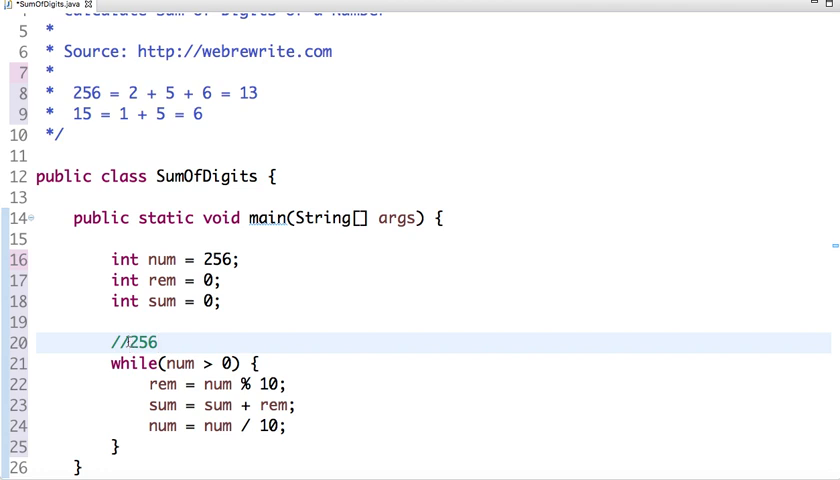
pyautogui.write('num =')
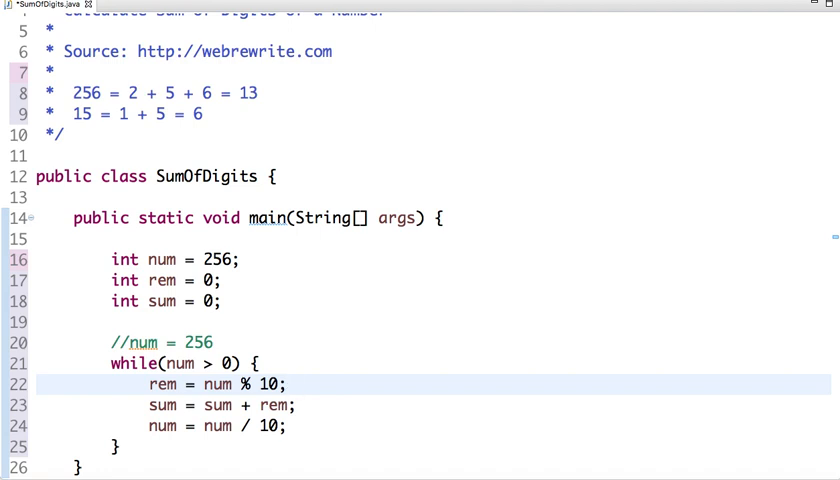
# - Add trace comments '// 6' after rem, '// 0 + 6' after sum, and start one after num / 10
pyautogui.write('//')
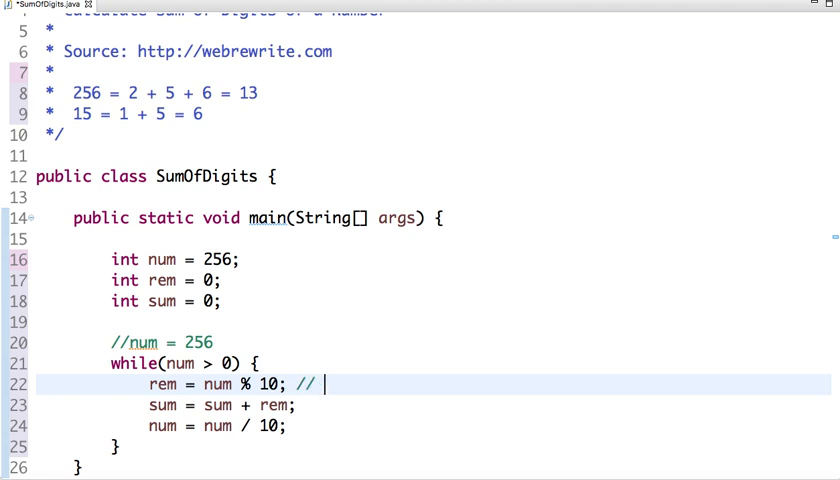
pyautogui.write('6')
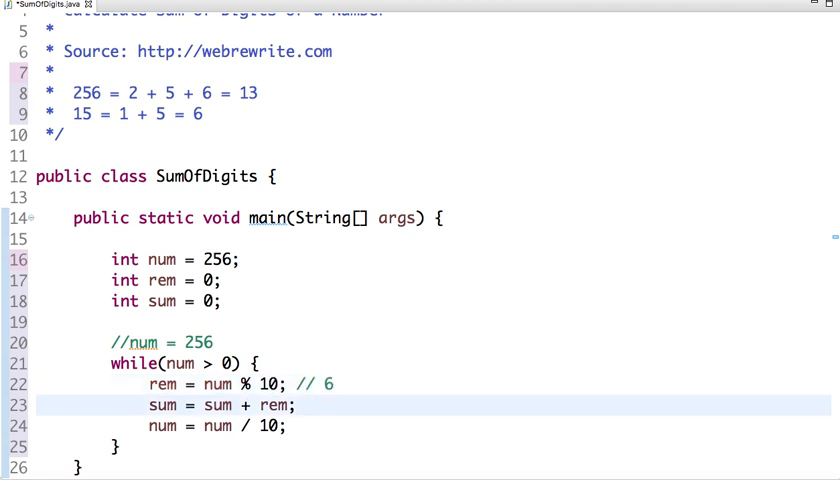
pyautogui.write('//')
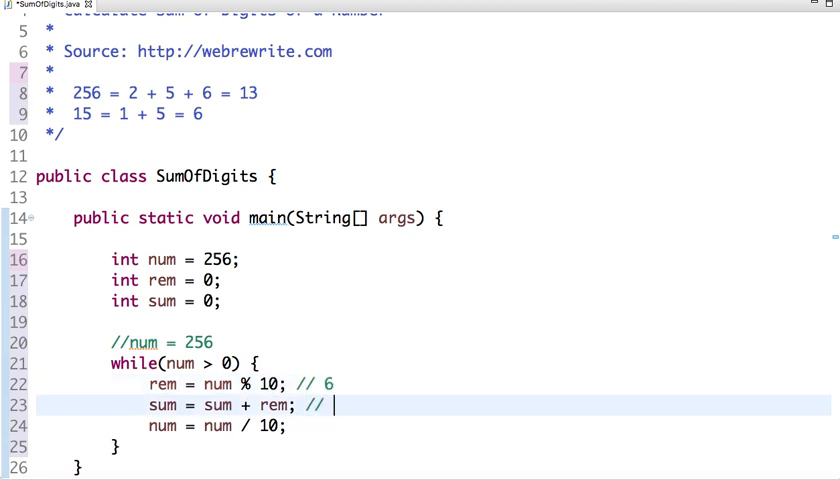
pyautogui.write('0 + 6')
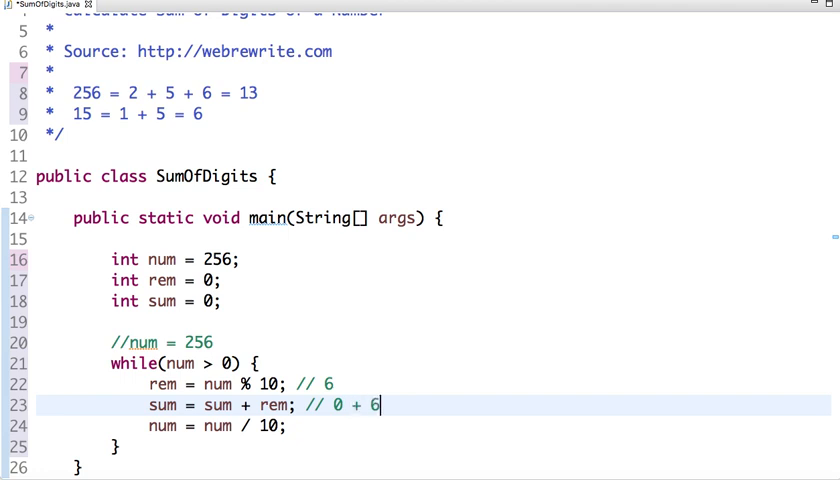
pyautogui.click(292, 426)
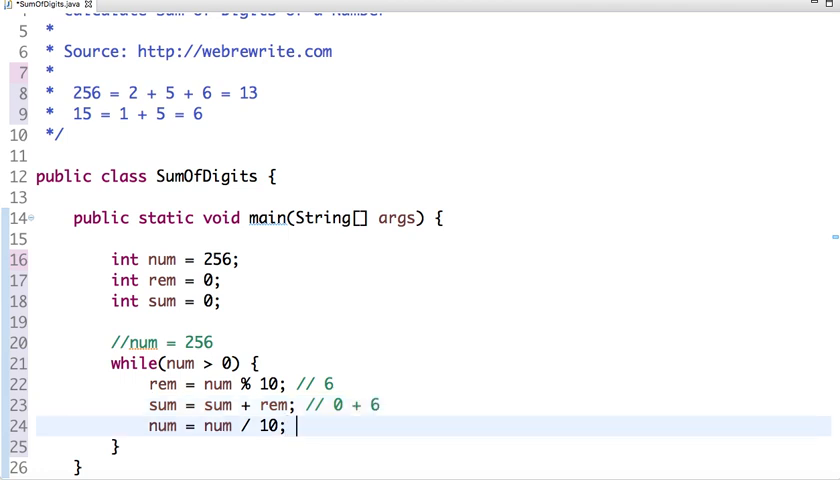
pyautogui.write('//')
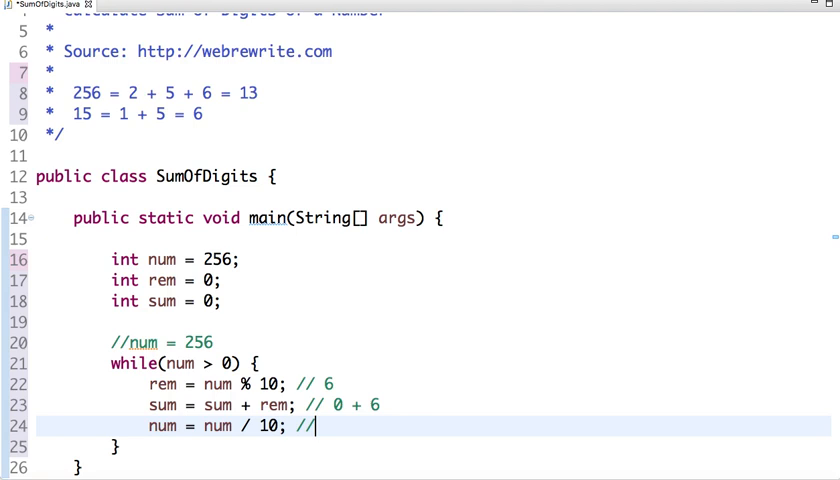
pyautogui.moveTo(308, 358)
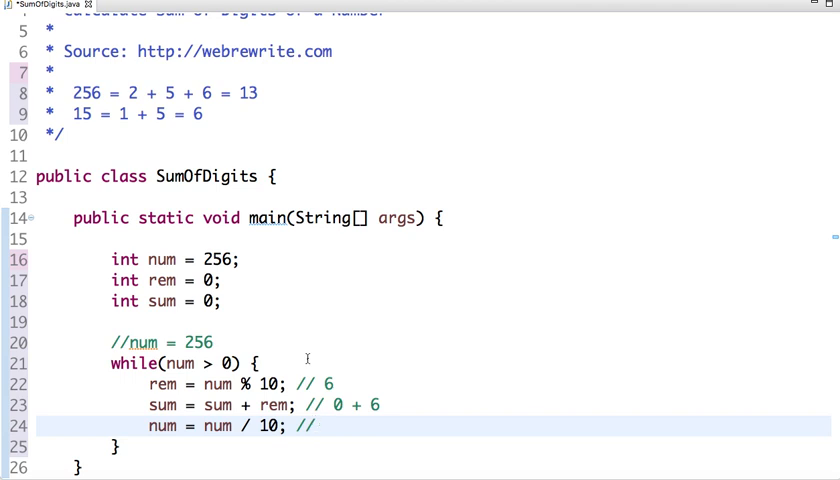
# - Edit the trace comments to the second pass: num = 25, remainder 5, sum 6 + 5
pyautogui.write('25')
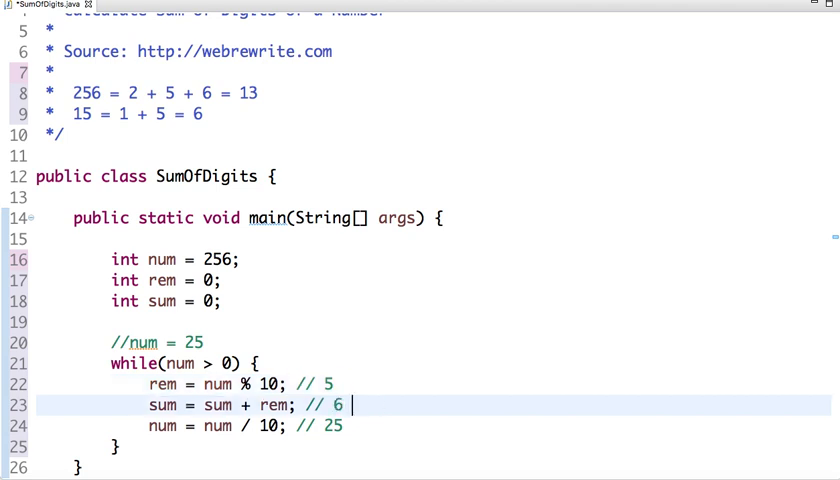
pyautogui.write('+ 5')
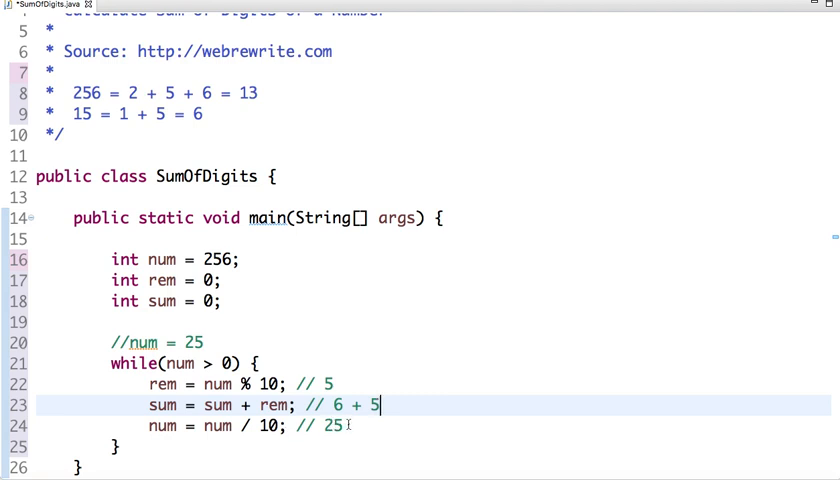
pyautogui.doubleClick(336, 426)
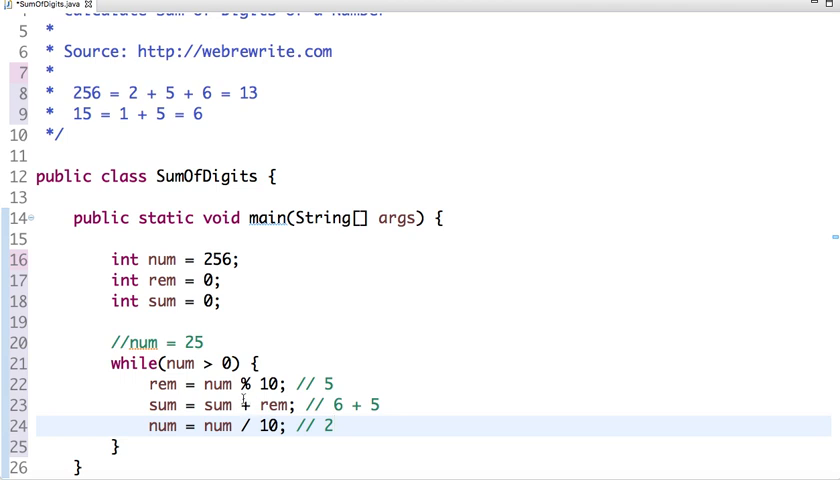
# - Edit the trace comments to the final pass: num = 2, remainder 2, sum 11 + 2, num 0
pyautogui.press('BackSpace')
pyautogui.write('11')
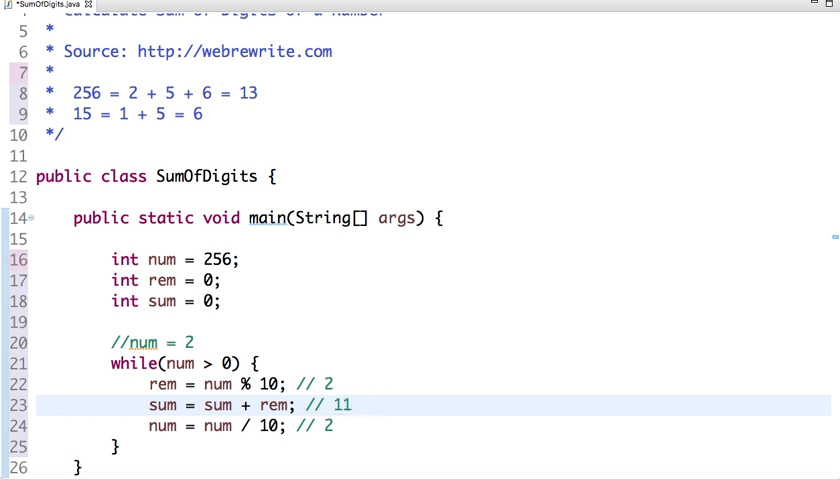
pyautogui.write('=')
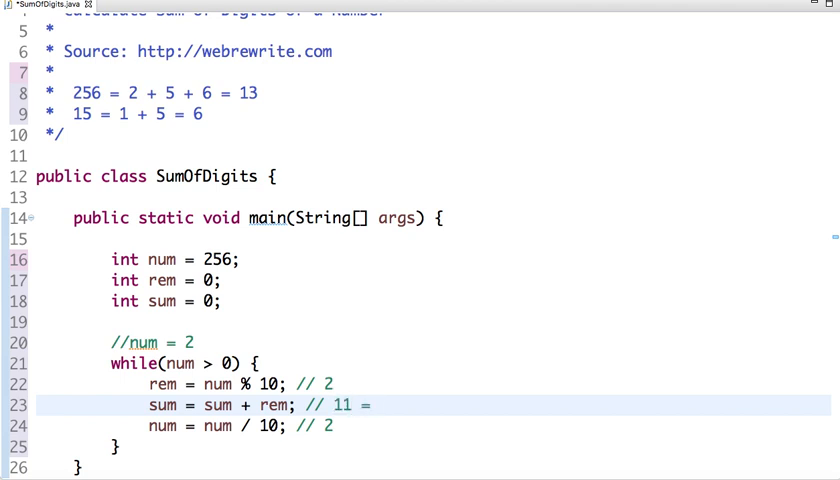
pyautogui.write('+ 2')
pyautogui.click(432, 426)
pyautogui.write('0')
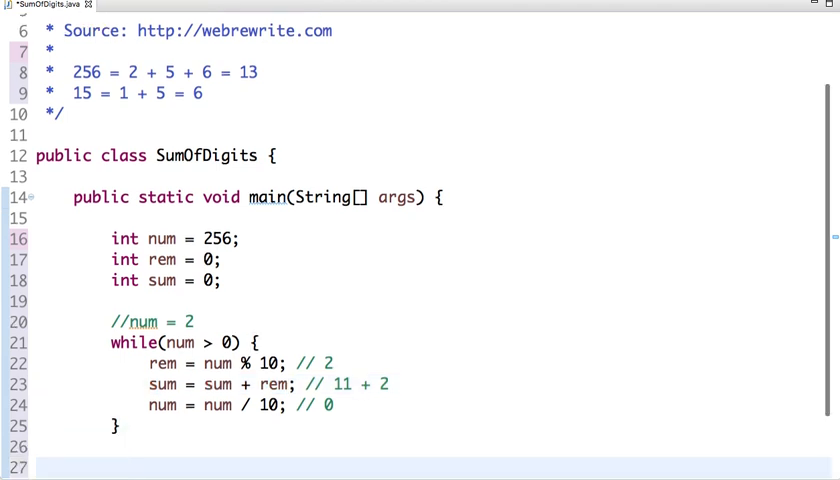
# - Add System.out.println(sum); after the loop and run SumOfDigits as a Java application
pyautogui.write('System.out.println(s);')
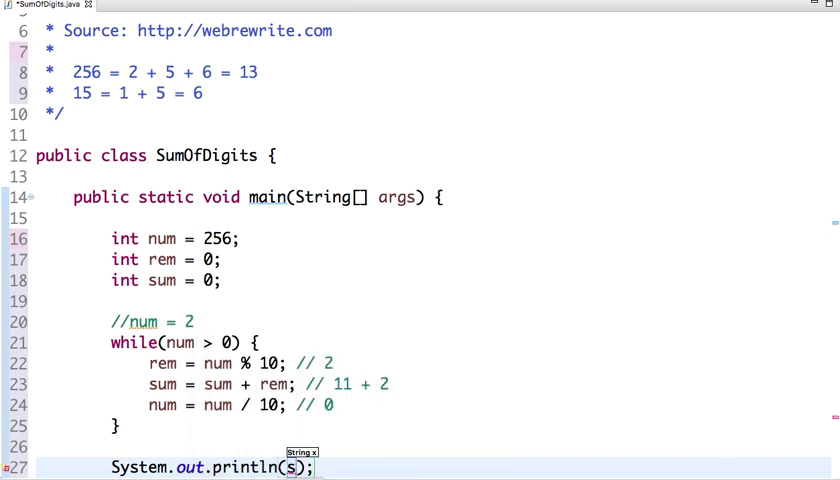
pyautogui.write('um')
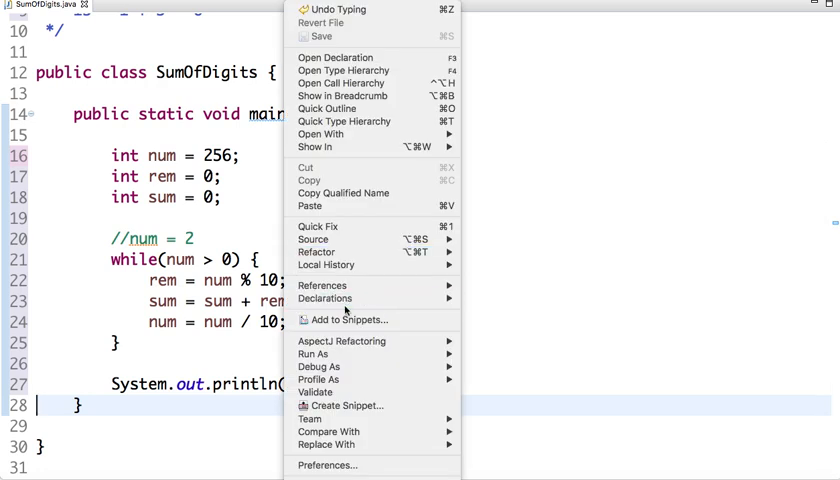
pyautogui.moveTo(312, 354)
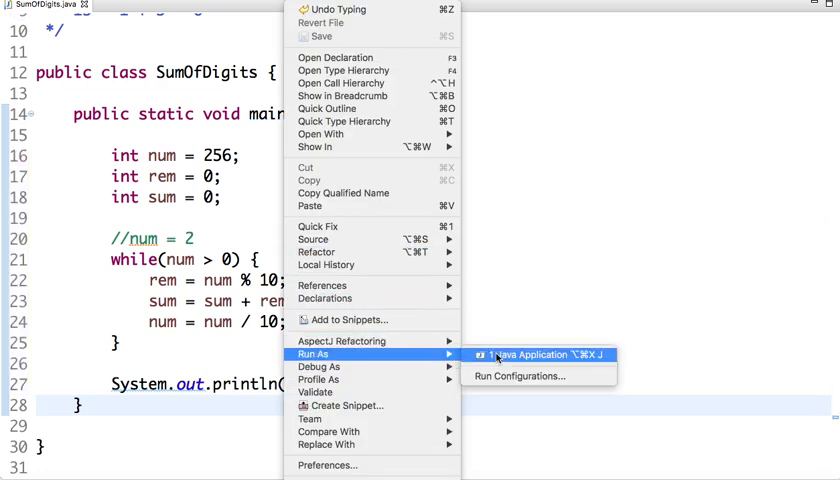
pyautogui.click(532, 356)
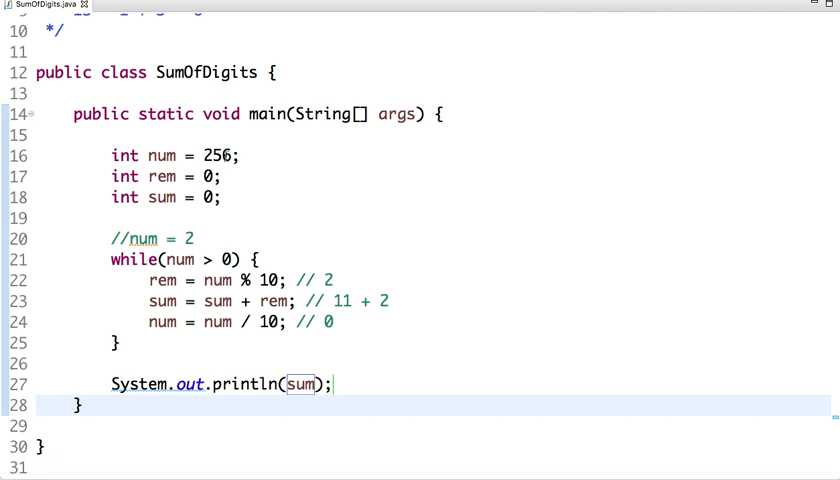
# - Replace the starting value 256 with 9876 in int num
pyautogui.write('9')
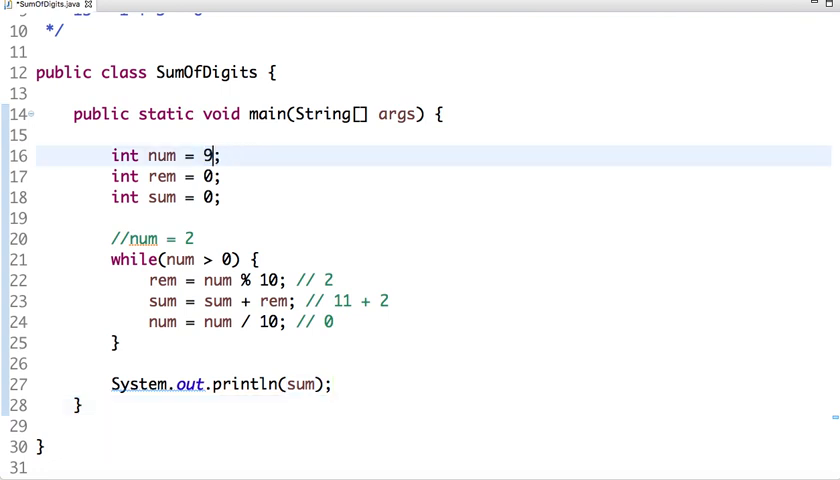
pyautogui.write('876')
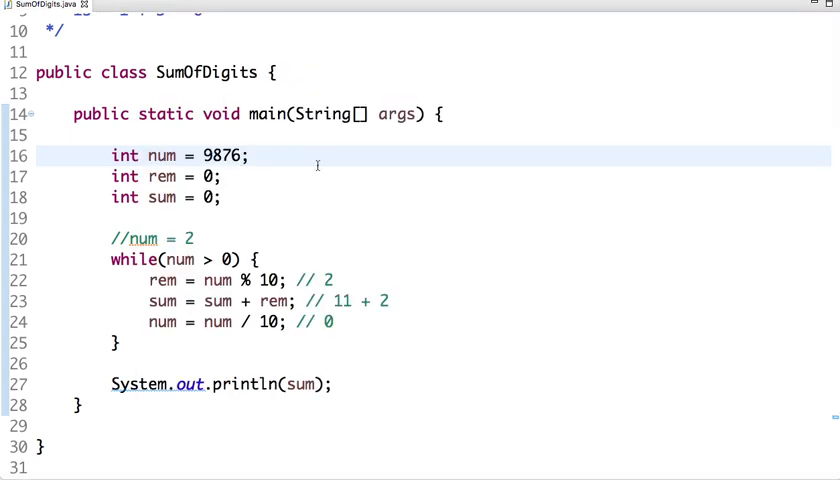
pyautogui.scroll(-3)
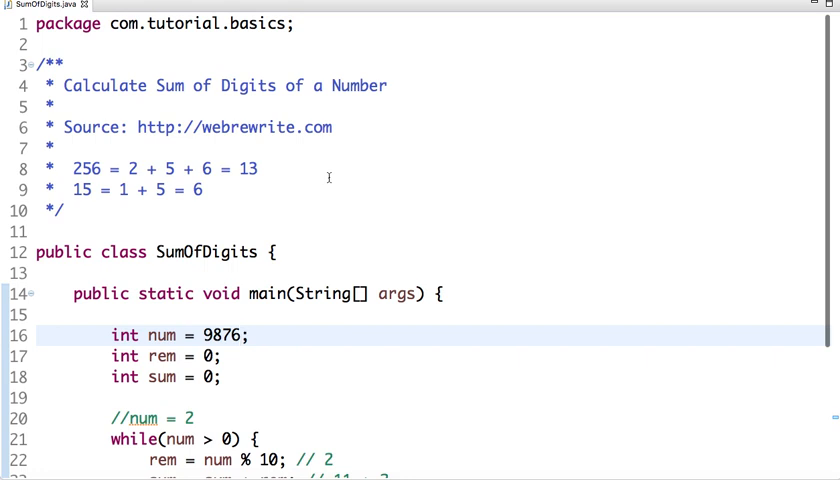
pyautogui.click(244, 336)
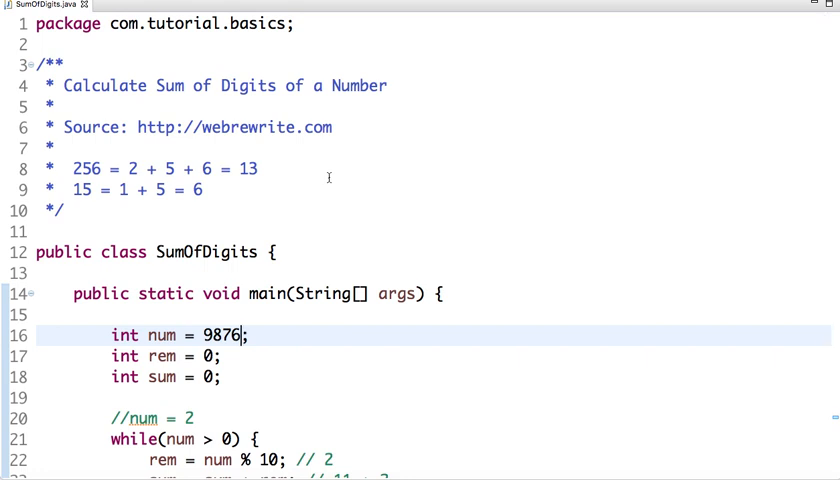